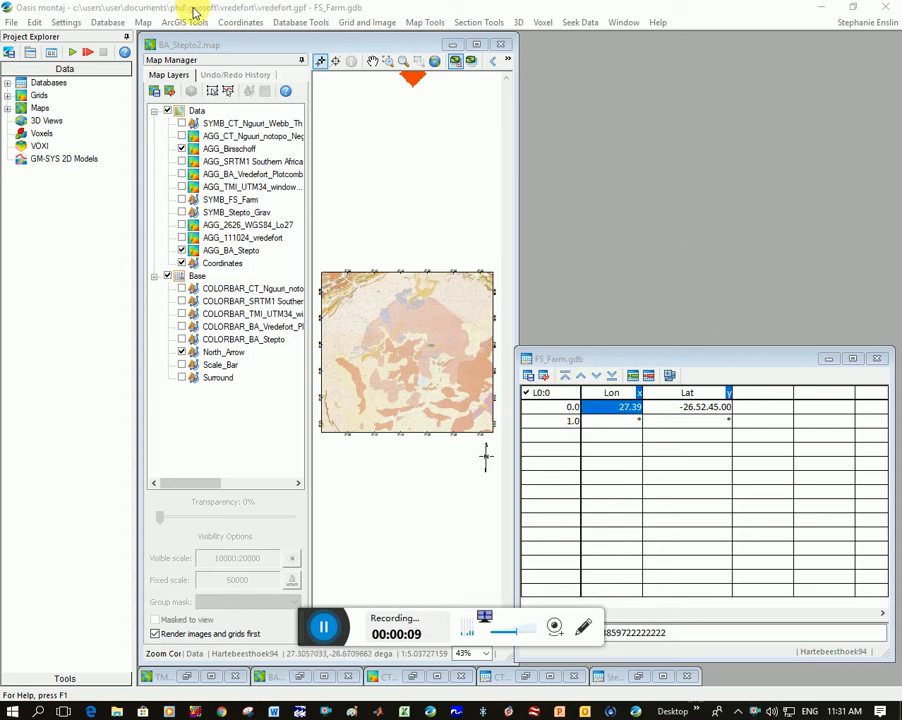
Create a new database saved as FS_Farm2.gdb via Database > New Database.
{"action": "left_click", "coordinate": [108, 22]}
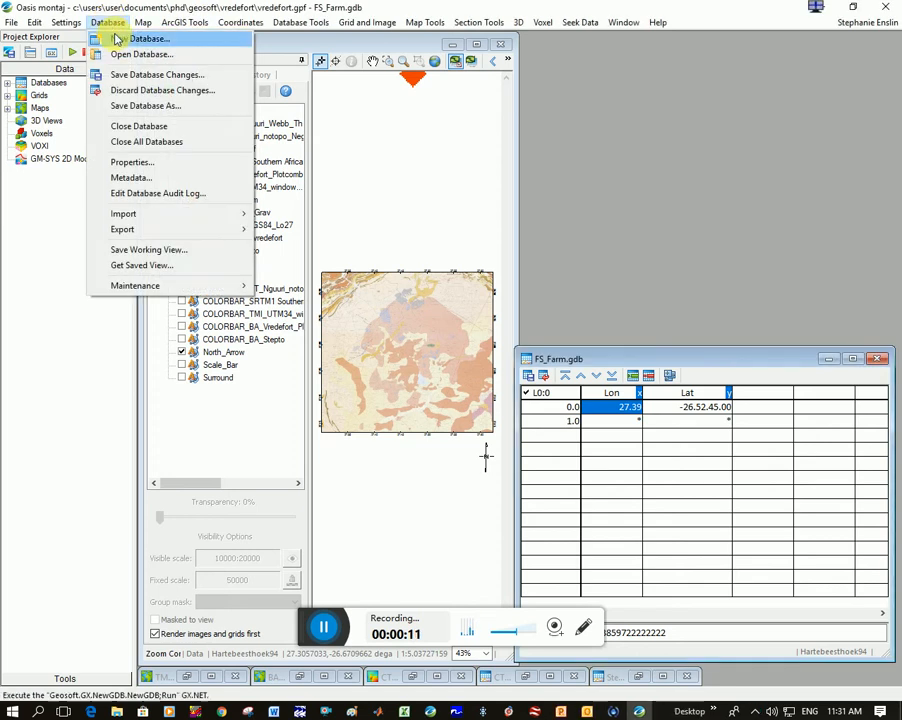
{"action": "left_click", "coordinate": [148, 38]}
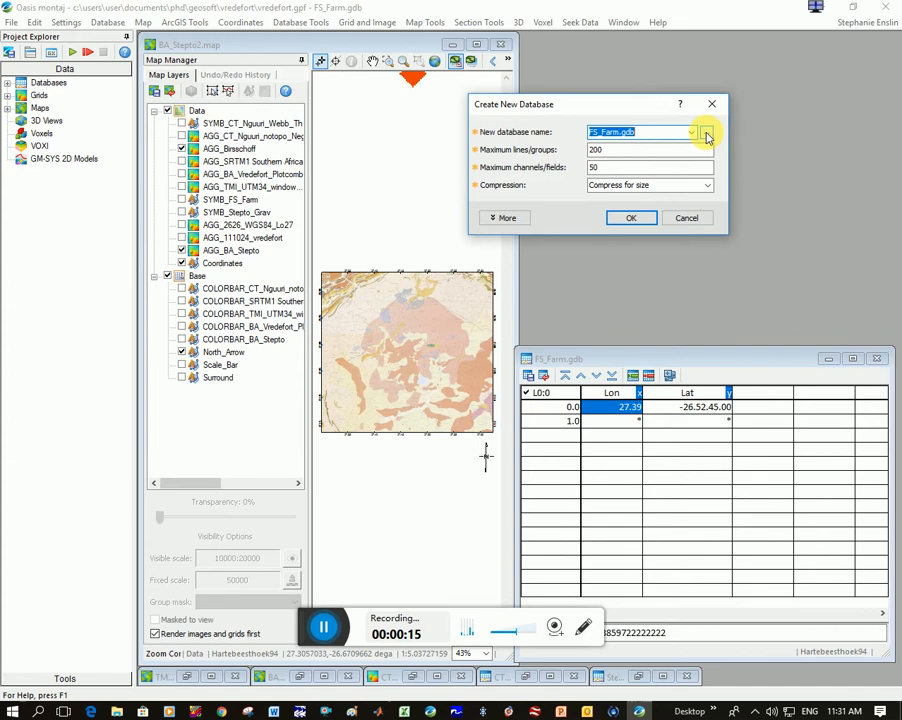
{"action": "left_click", "coordinate": [706, 132]}
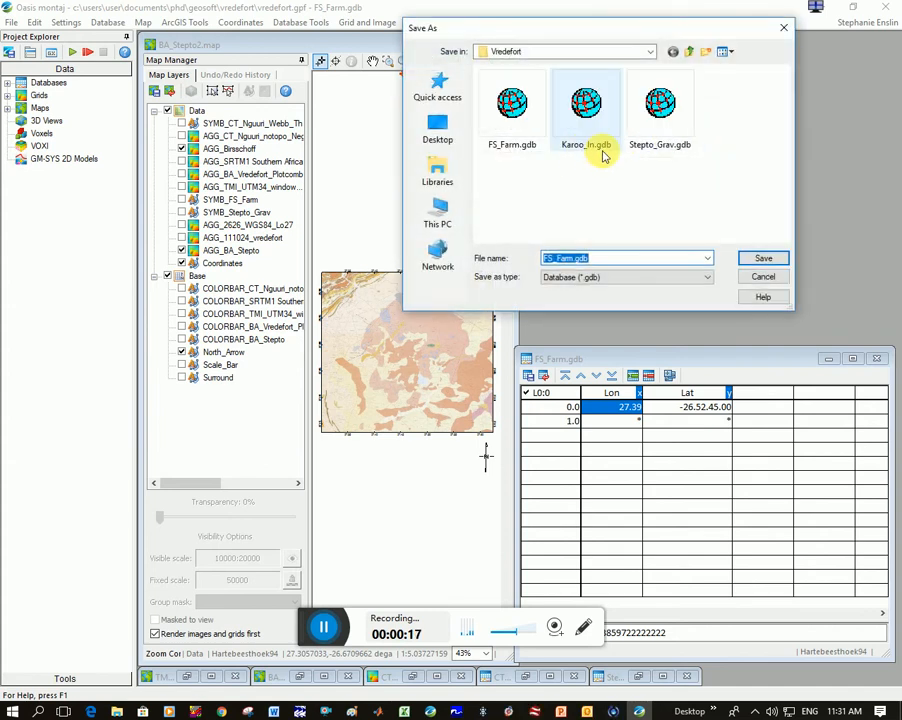
{"action": "left_click", "coordinate": [762, 258]}
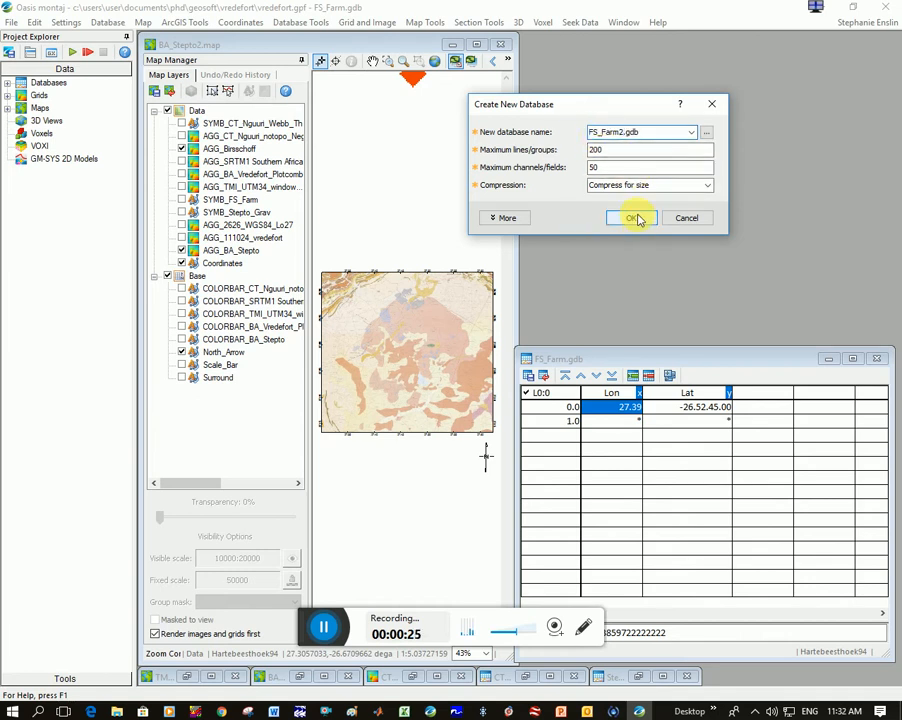
{"action": "left_click", "coordinate": [632, 218]}
{"action": "type", "text": "Lon"}
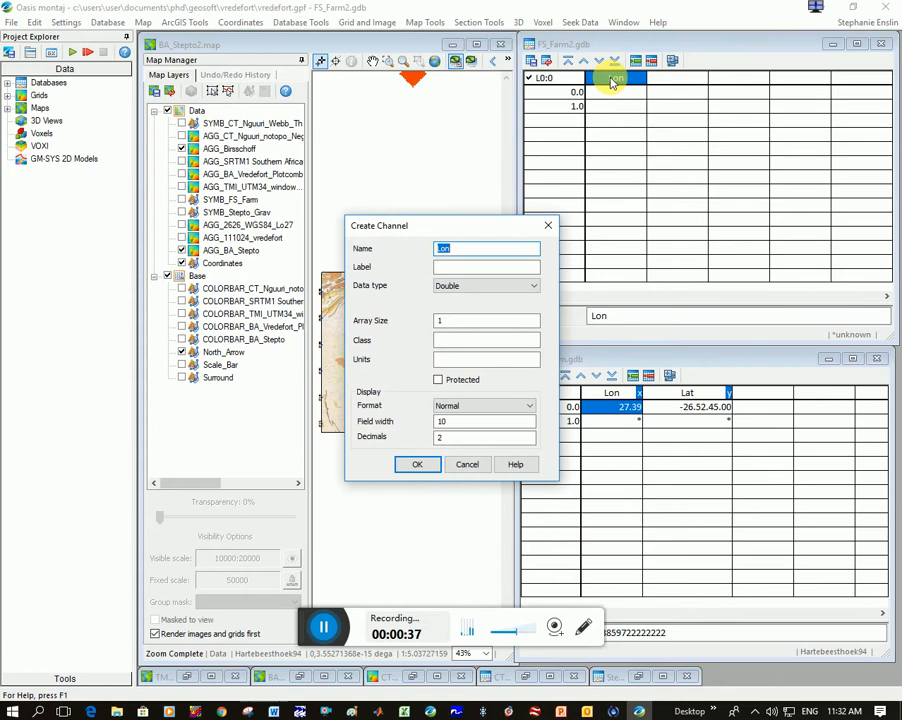
Create a lat channel of type Double with a chosen display format.
{"action": "left_click", "coordinate": [416, 464]}
{"action": "type", "text": "lat"}
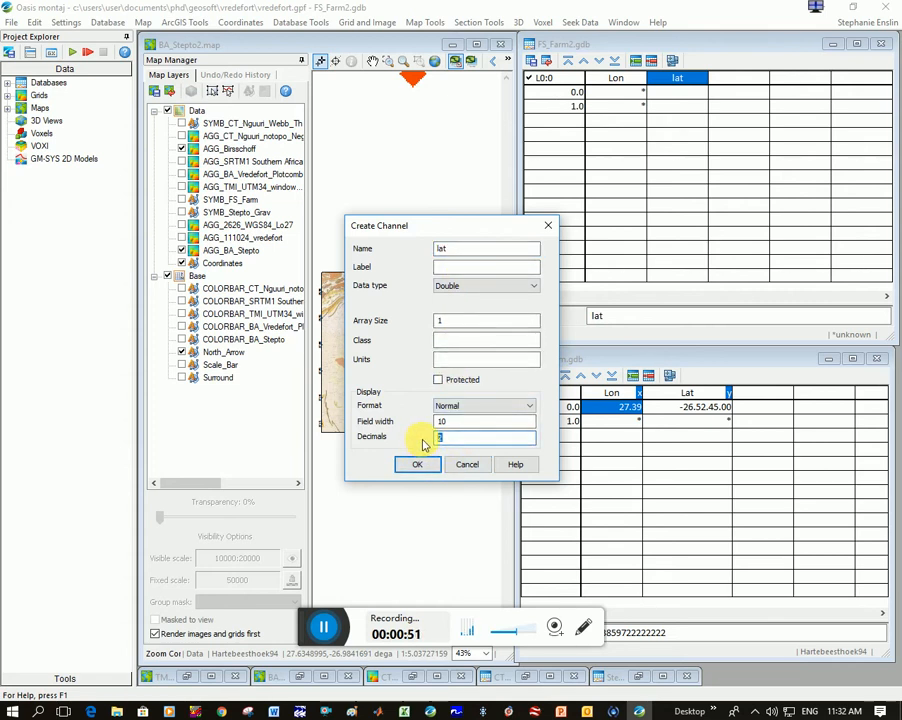
{"action": "left_click", "coordinate": [530, 404]}
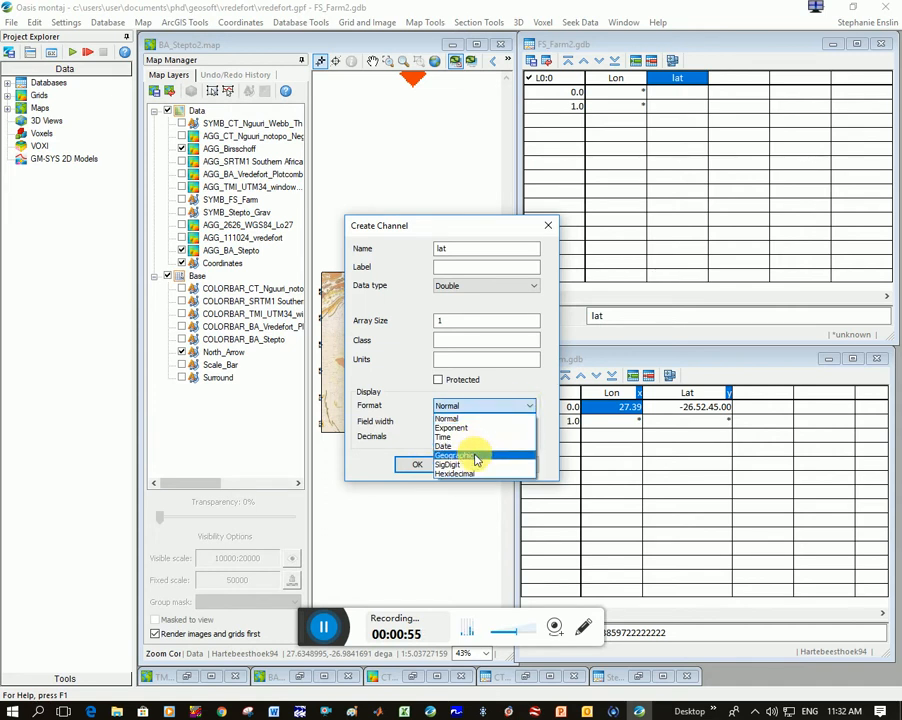
{"action": "mouse_move", "coordinate": [470, 462]}
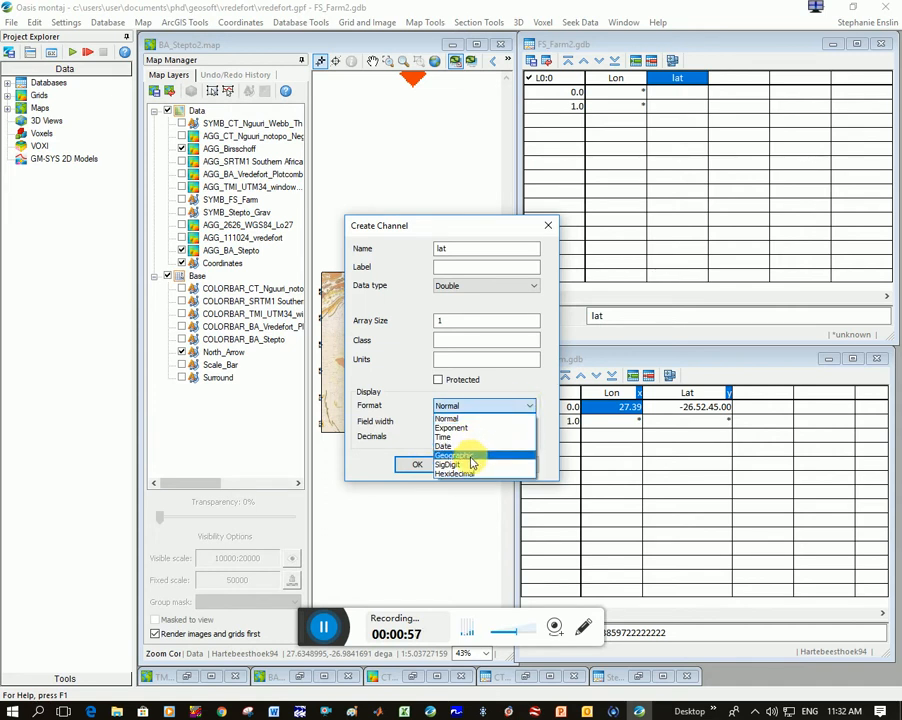
{"action": "left_click", "coordinate": [448, 404]}
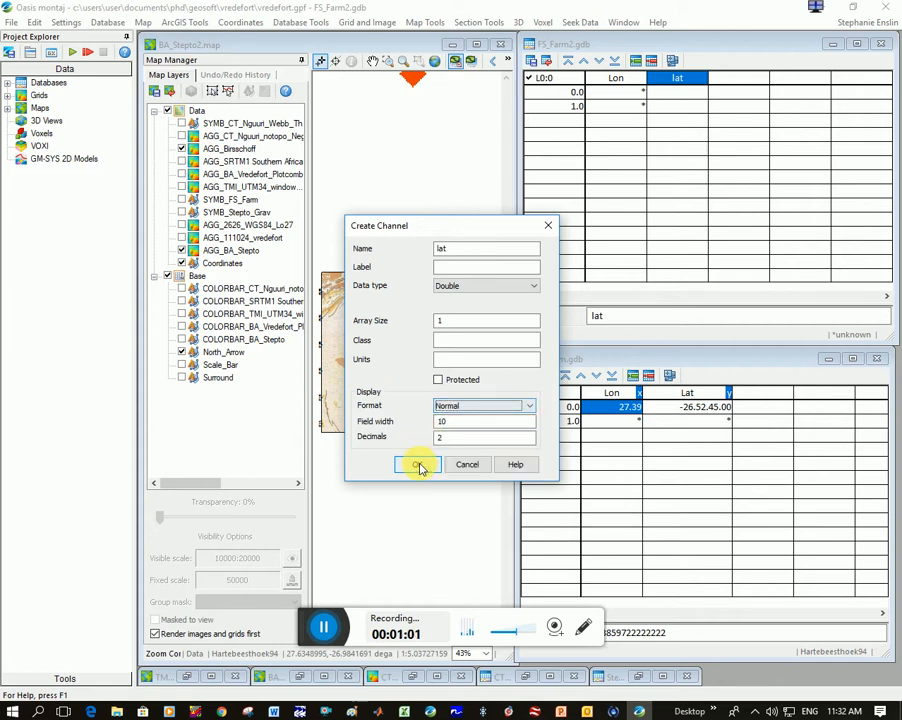
{"action": "left_click", "coordinate": [416, 464]}
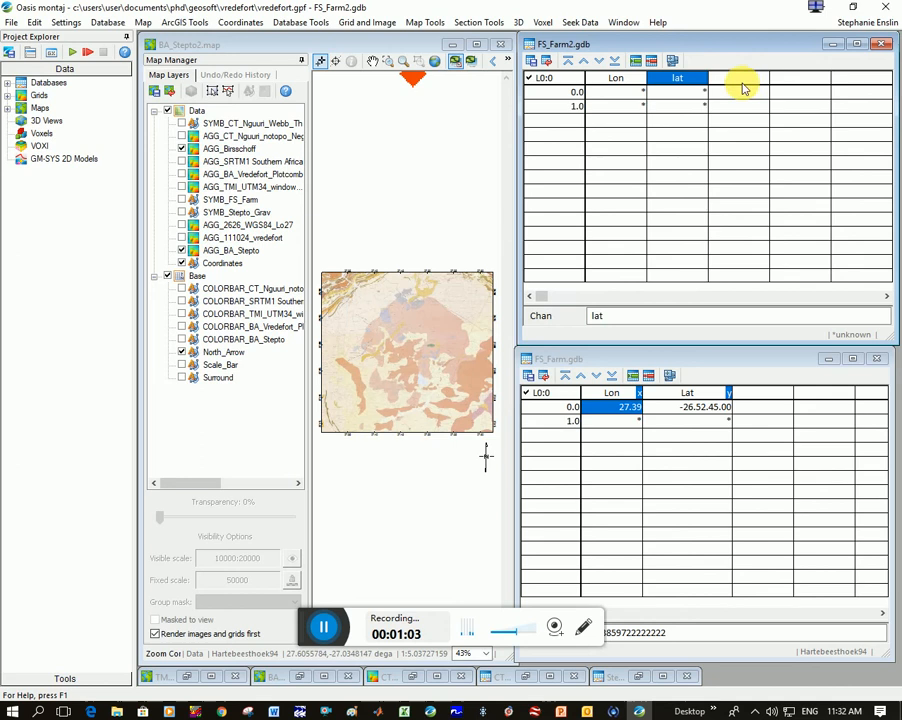
{"action": "mouse_move", "coordinate": [690, 116]}
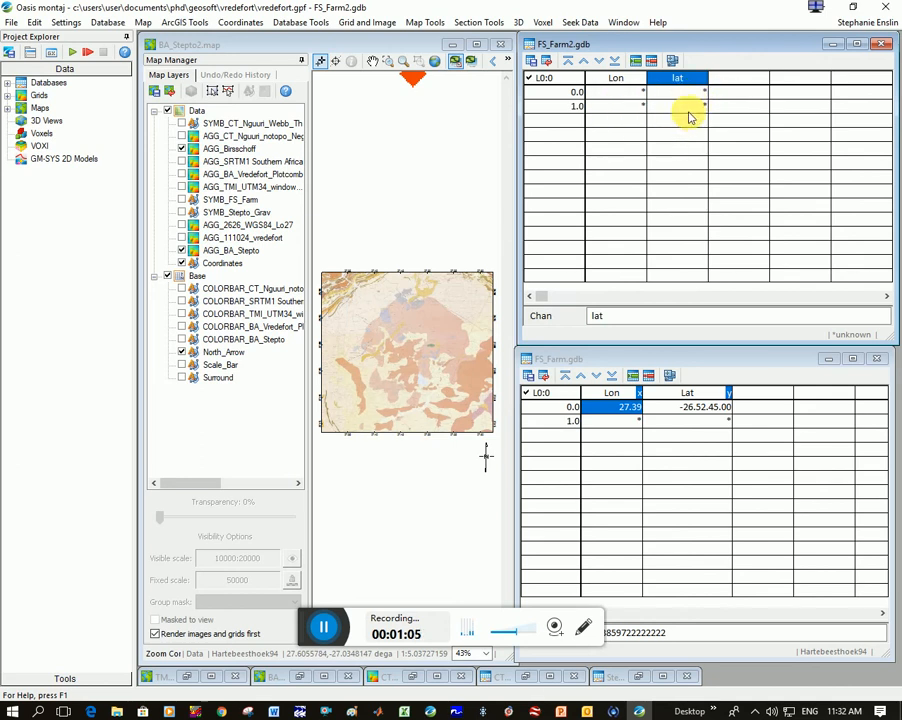
Enter longitude 27.35 and latitude -26.52 in the first row of FS_Farm2.
{"action": "left_click", "coordinate": [616, 78]}
{"action": "type", "text": "27.3"}
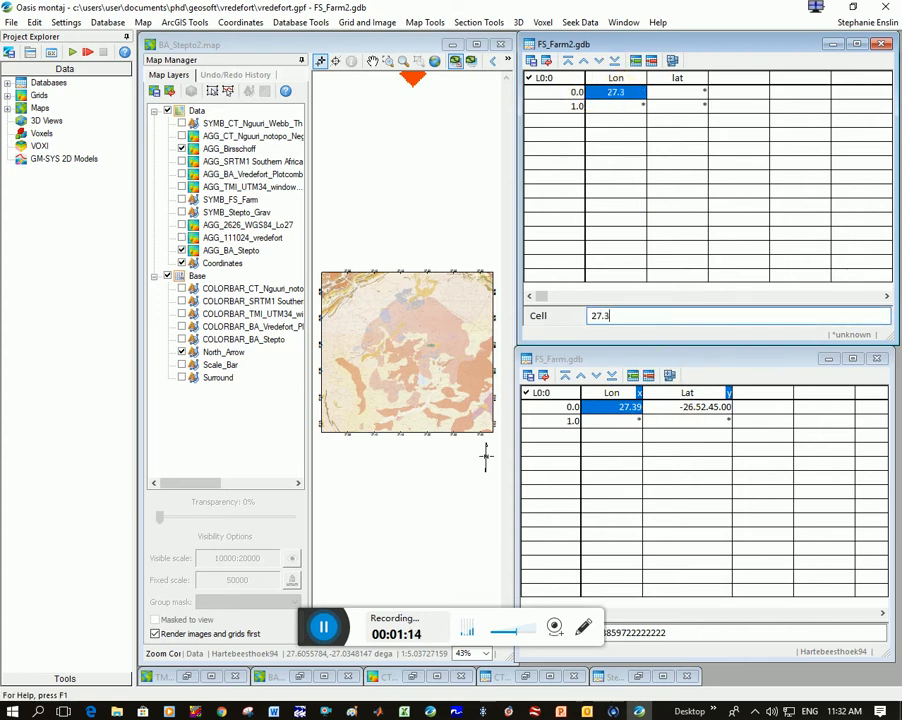
{"action": "left_click", "coordinate": [678, 92]}
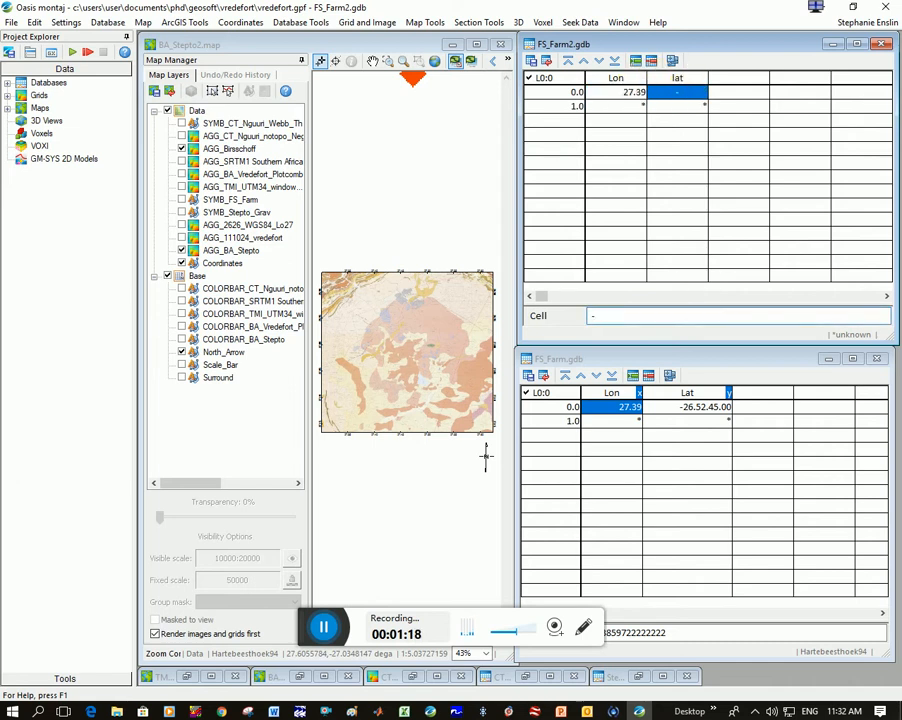
{"action": "type", "text": "-26."}
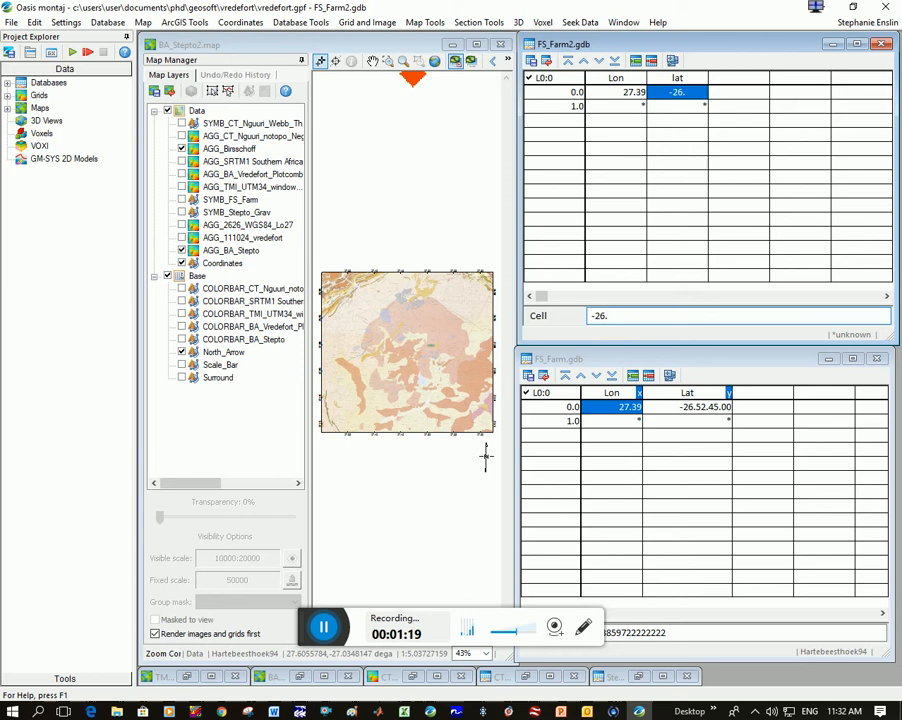
{"action": "left_click", "coordinate": [696, 92]}
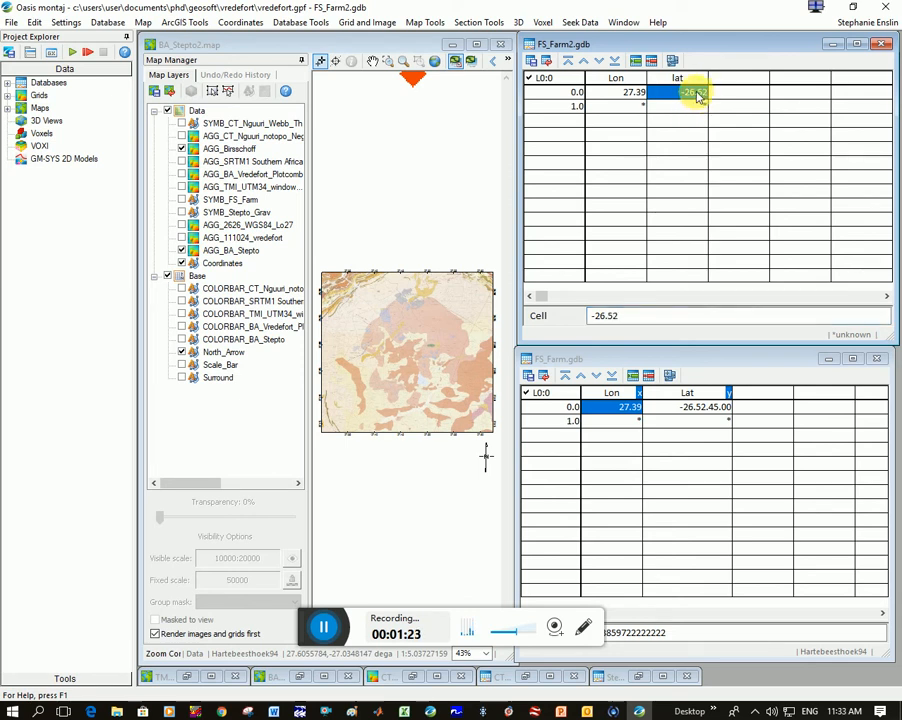
{"action": "left_click", "coordinate": [692, 92]}
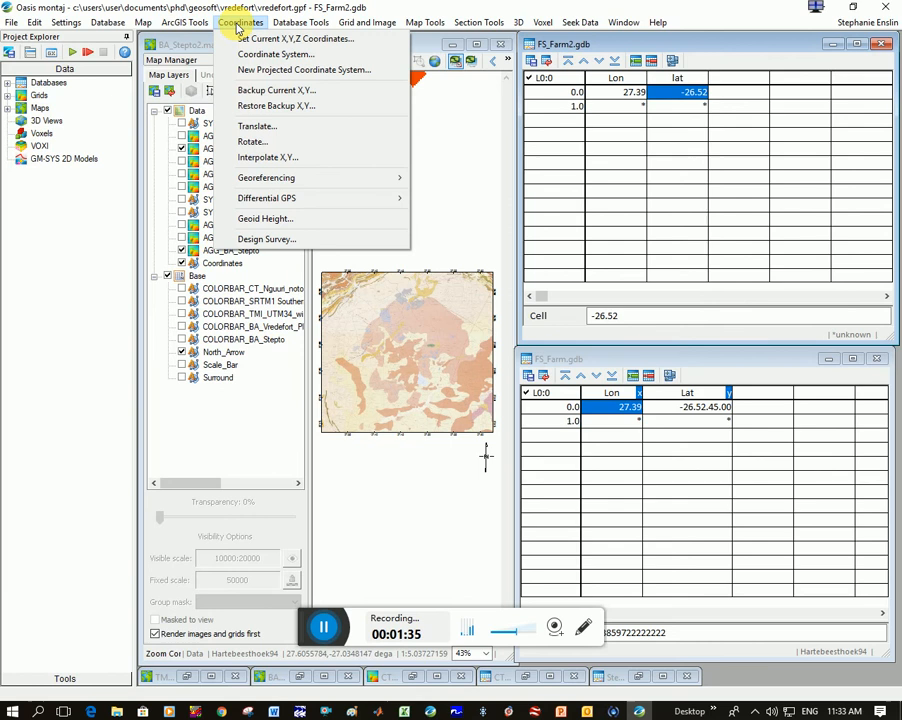
Assign Geographic (long, lat) on WGS 84 to the Lon and lat channels, after trying the projected option.
{"action": "left_click", "coordinate": [266, 176]}
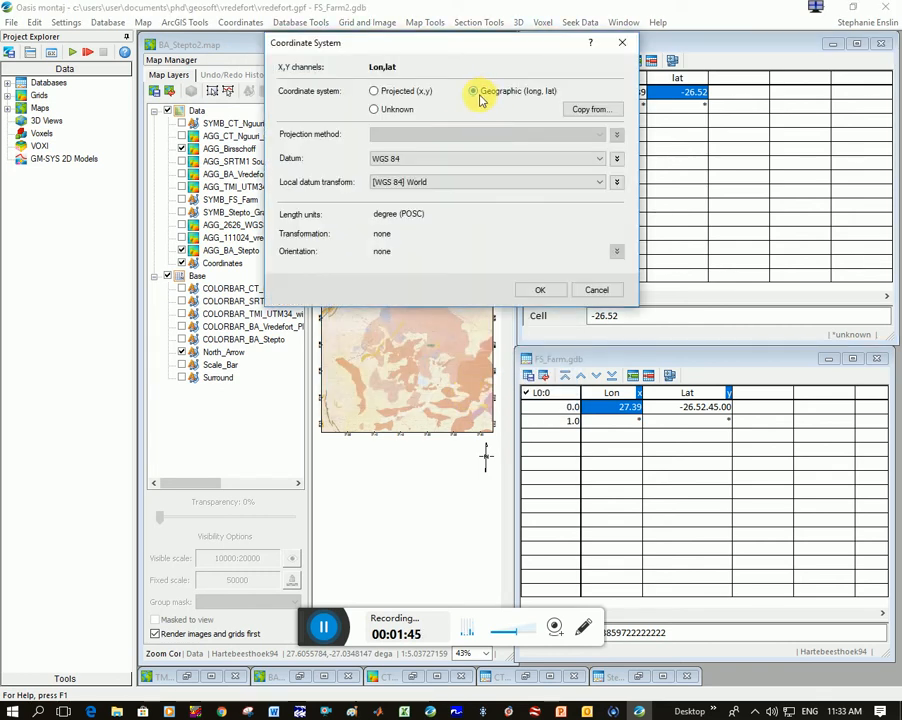
{"action": "mouse_move", "coordinate": [504, 96]}
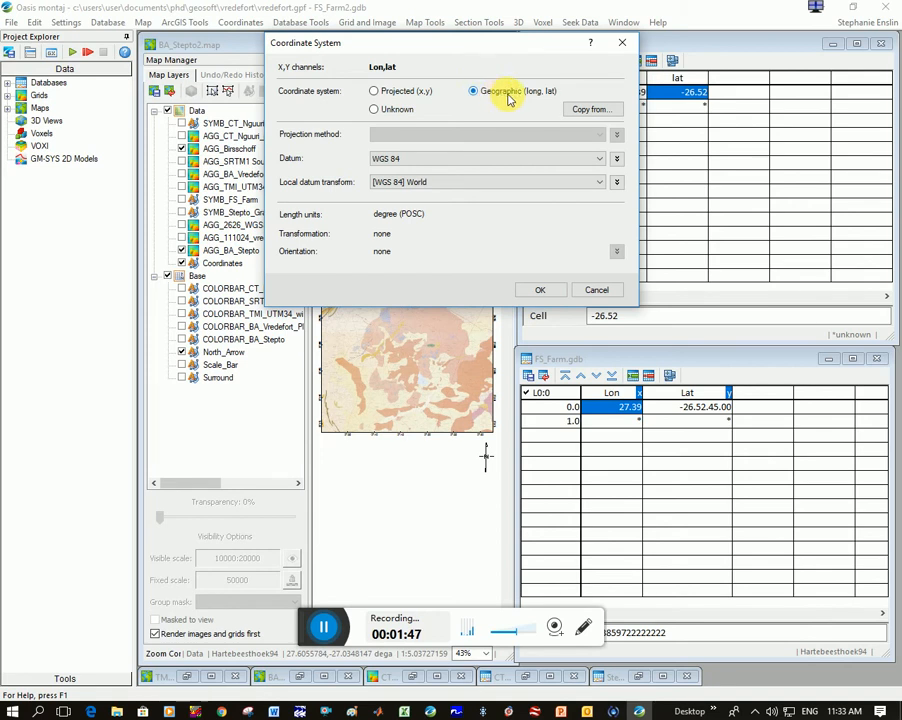
{"action": "mouse_move", "coordinate": [420, 92]}
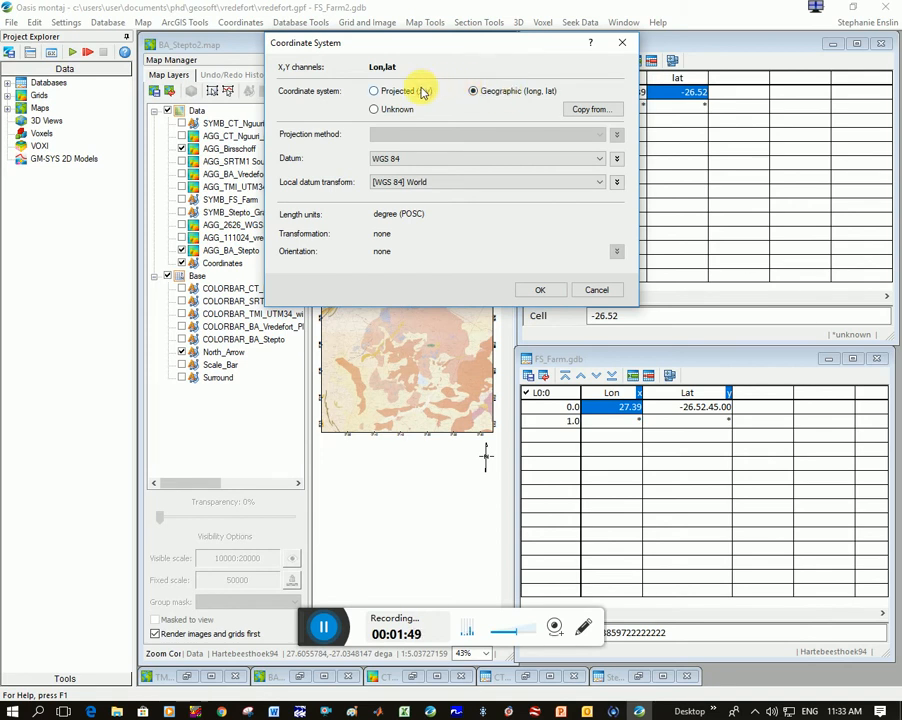
{"action": "left_click", "coordinate": [374, 92]}
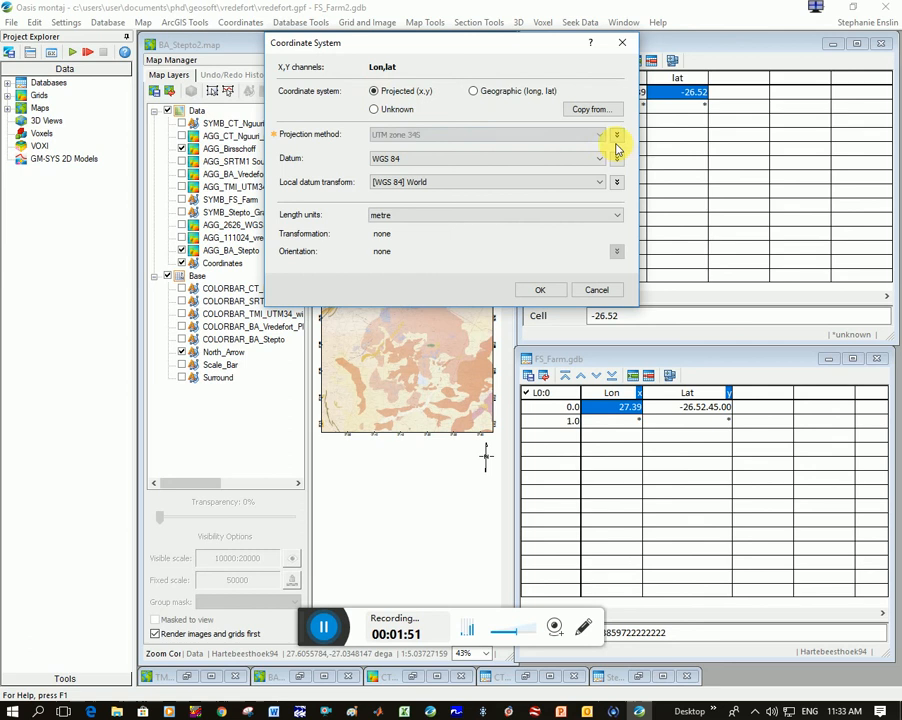
{"action": "left_click", "coordinate": [616, 134]}
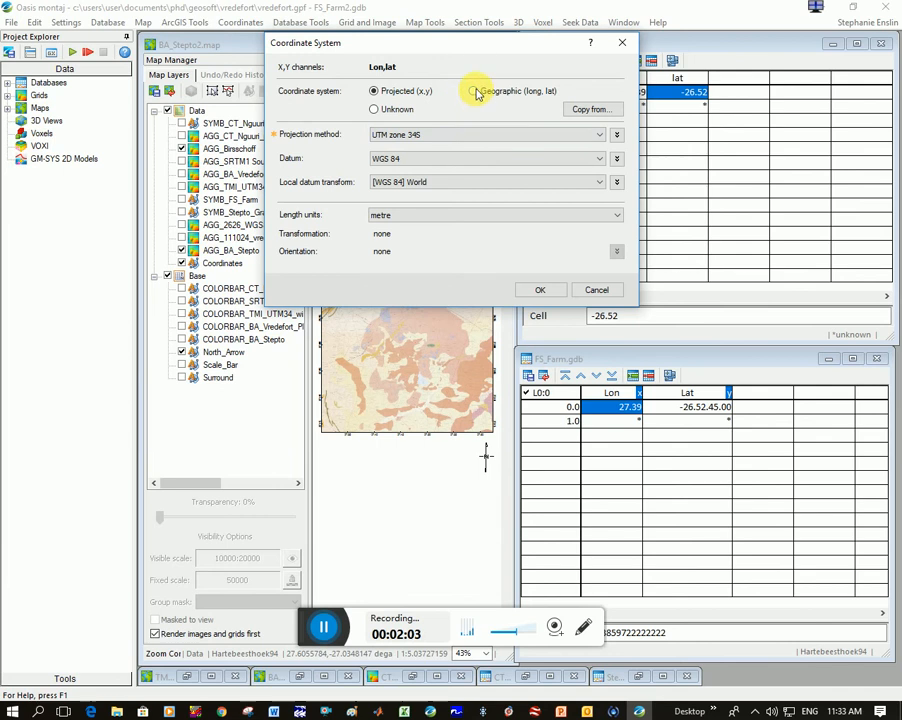
{"action": "left_click", "coordinate": [472, 92]}
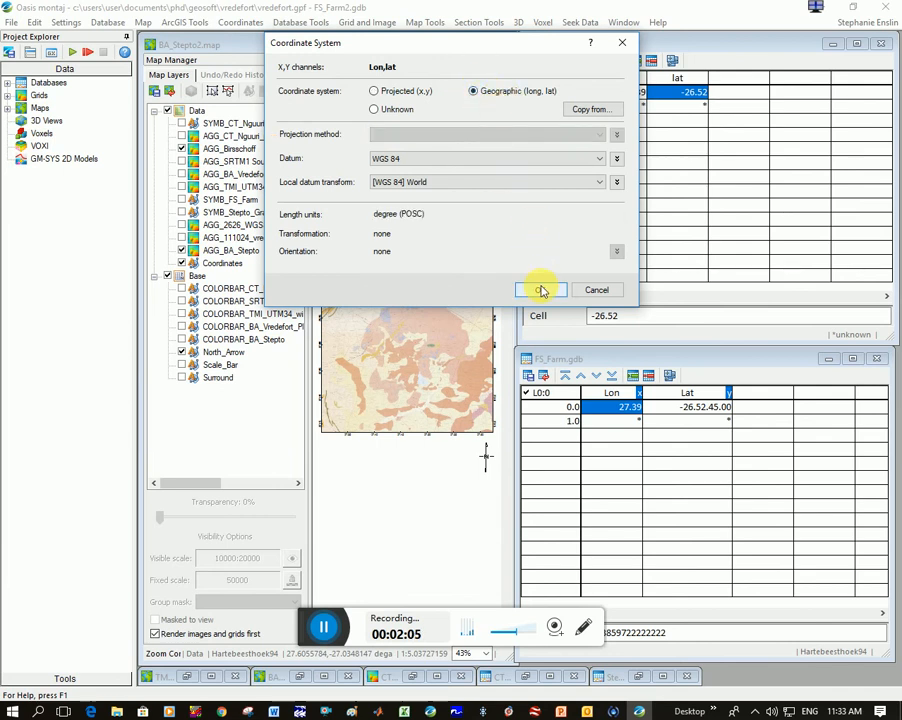
{"action": "left_click", "coordinate": [540, 290]}
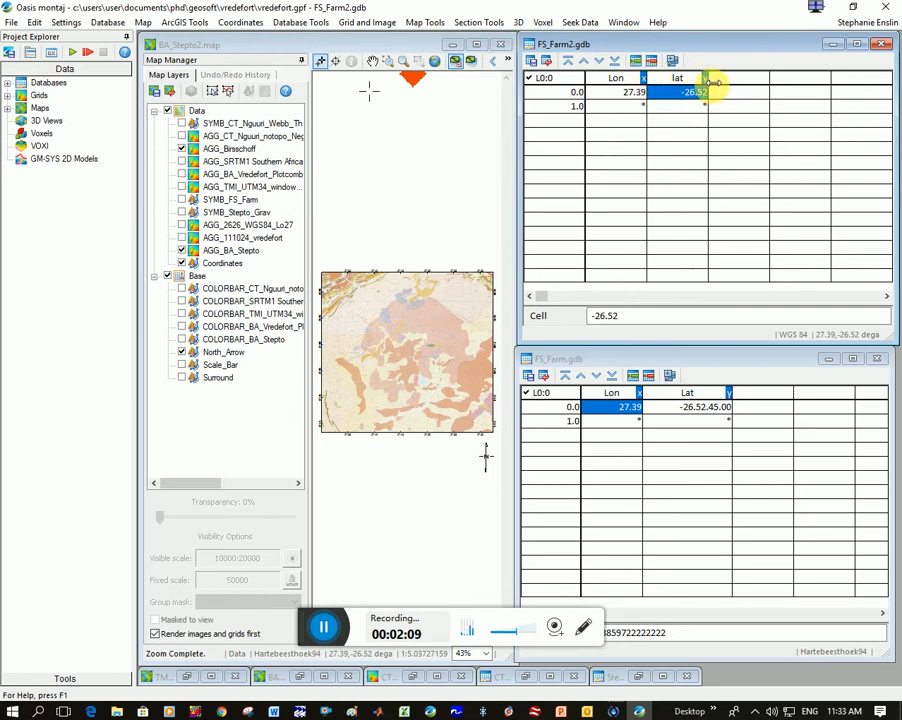
Symbol-plot FS_Farm2 on the map with Lon as mask channel and a black circle outline.
{"action": "left_click", "coordinate": [630, 92]}
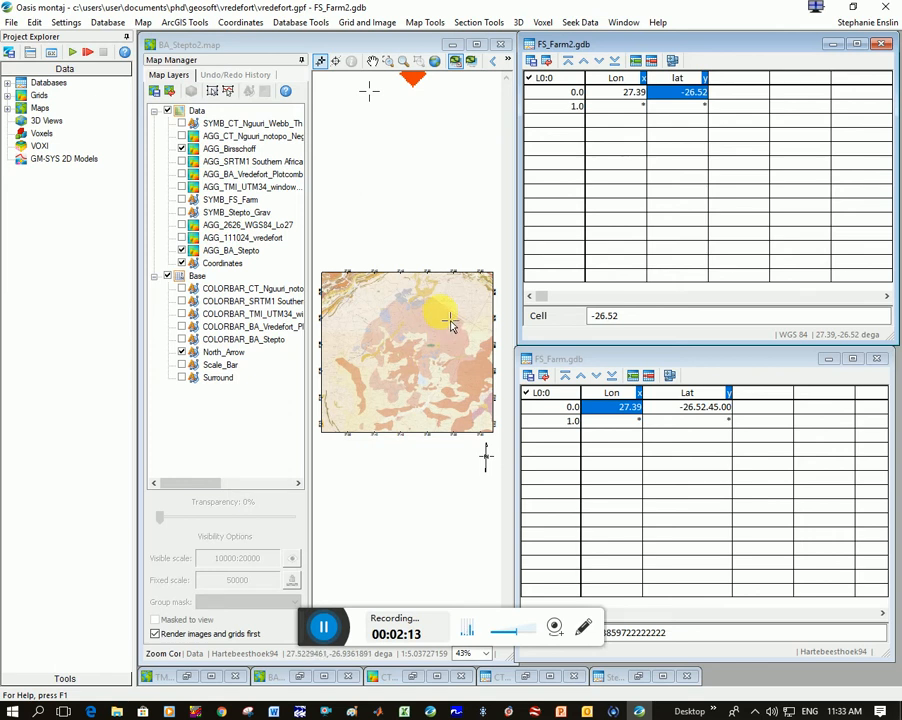
{"action": "left_click", "coordinate": [424, 22]}
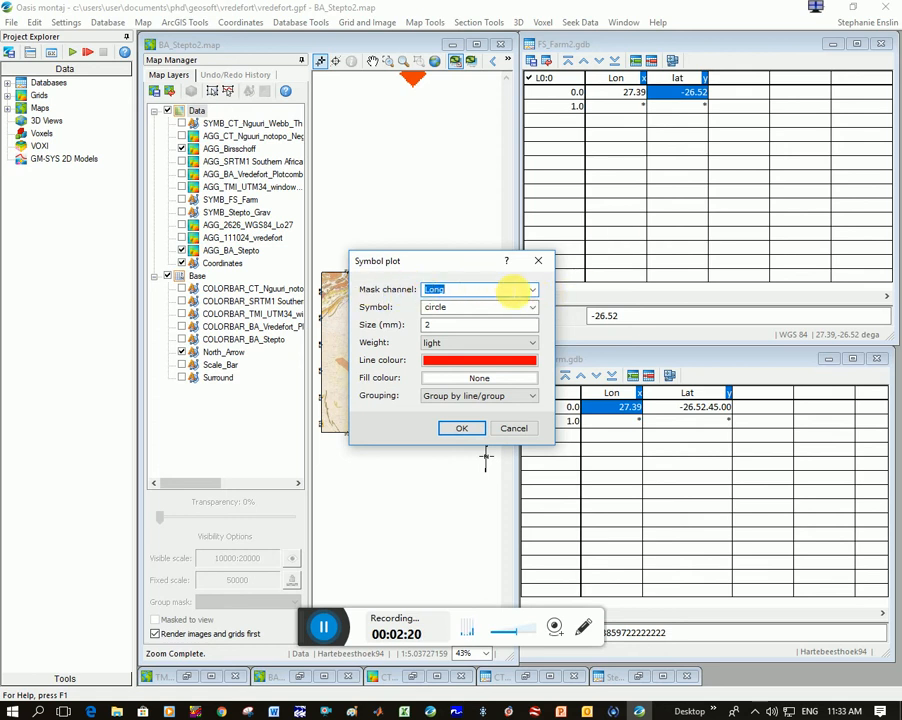
{"action": "left_click", "coordinate": [532, 288]}
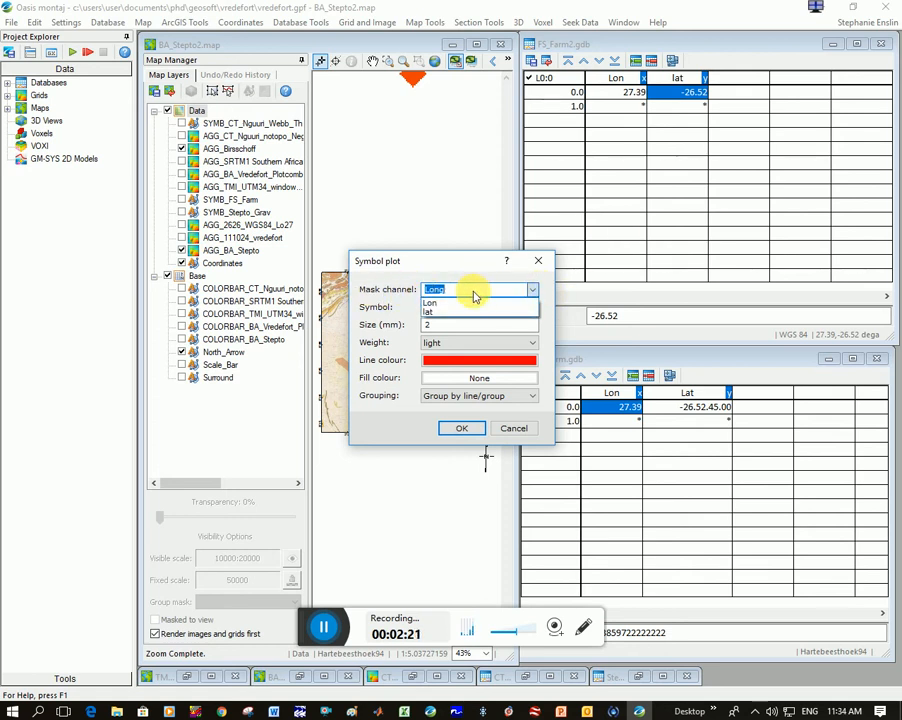
{"action": "left_click", "coordinate": [478, 288]}
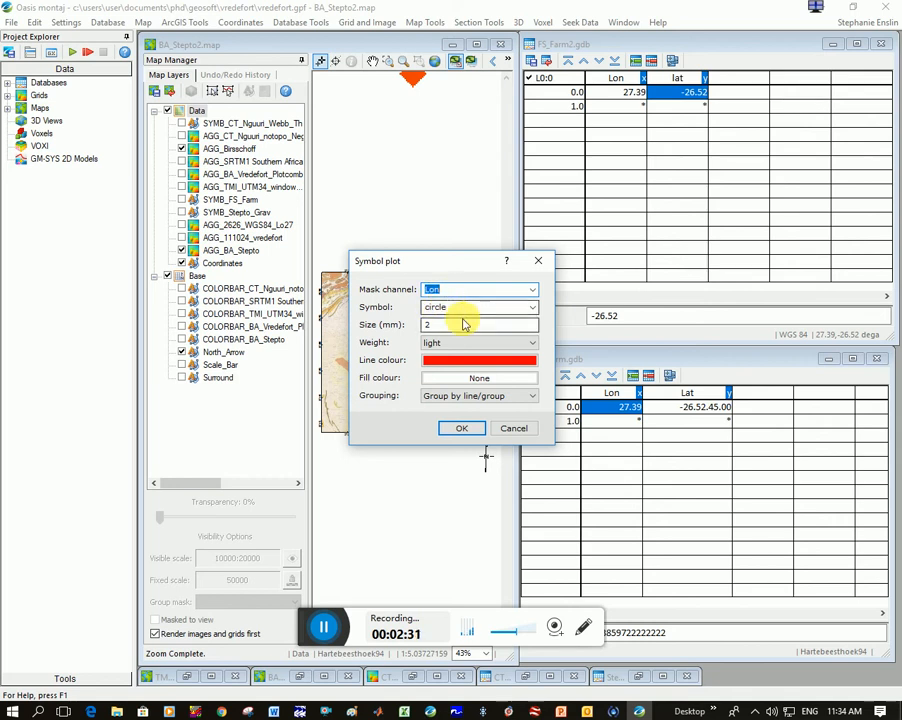
{"action": "left_click", "coordinate": [478, 360]}
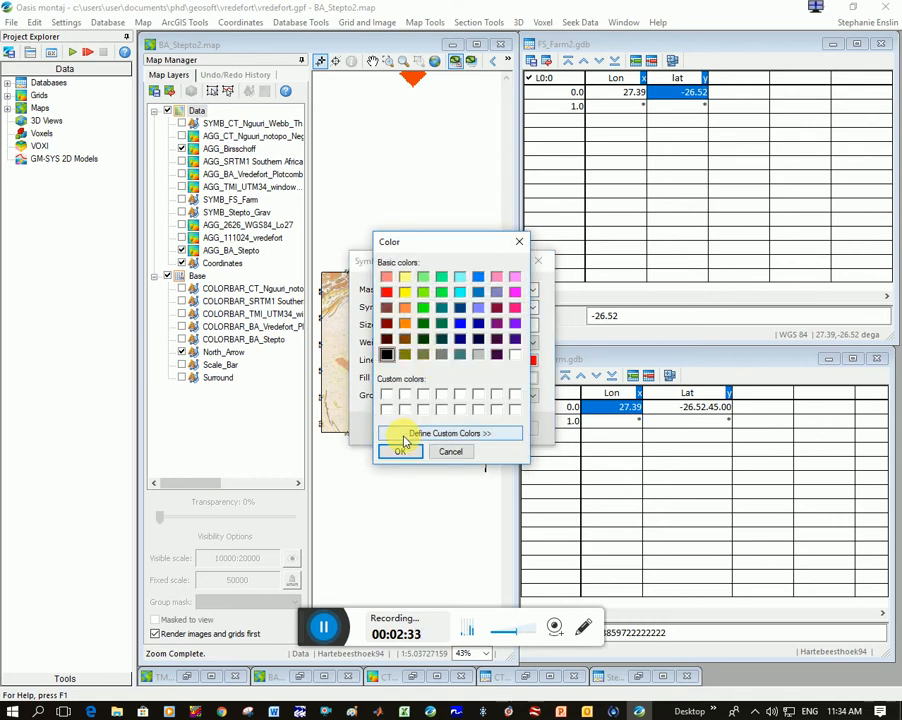
{"action": "left_click", "coordinate": [400, 452]}
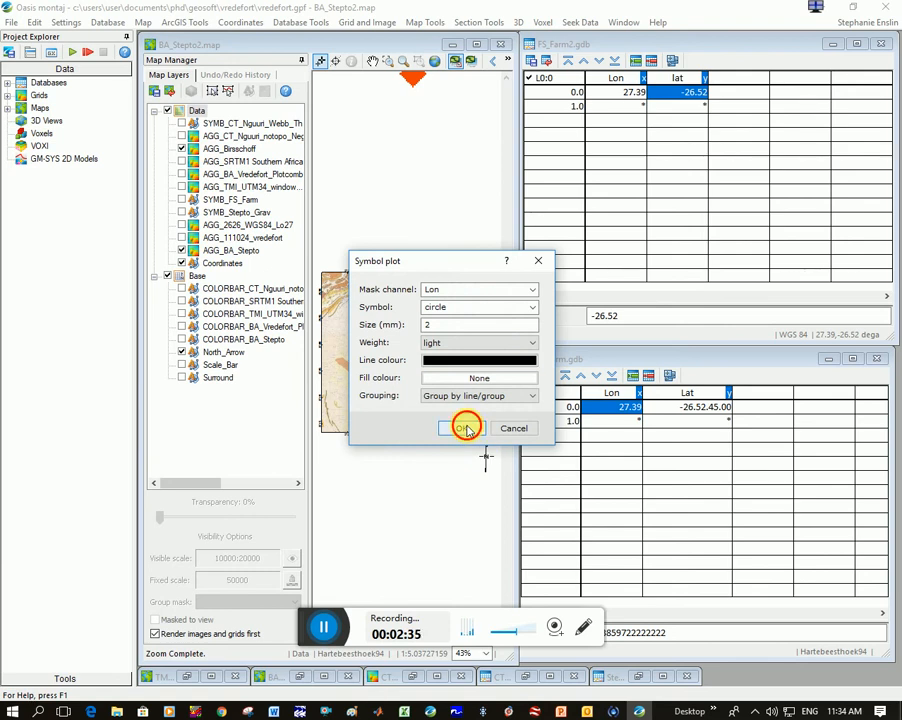
{"action": "left_click", "coordinate": [462, 428]}
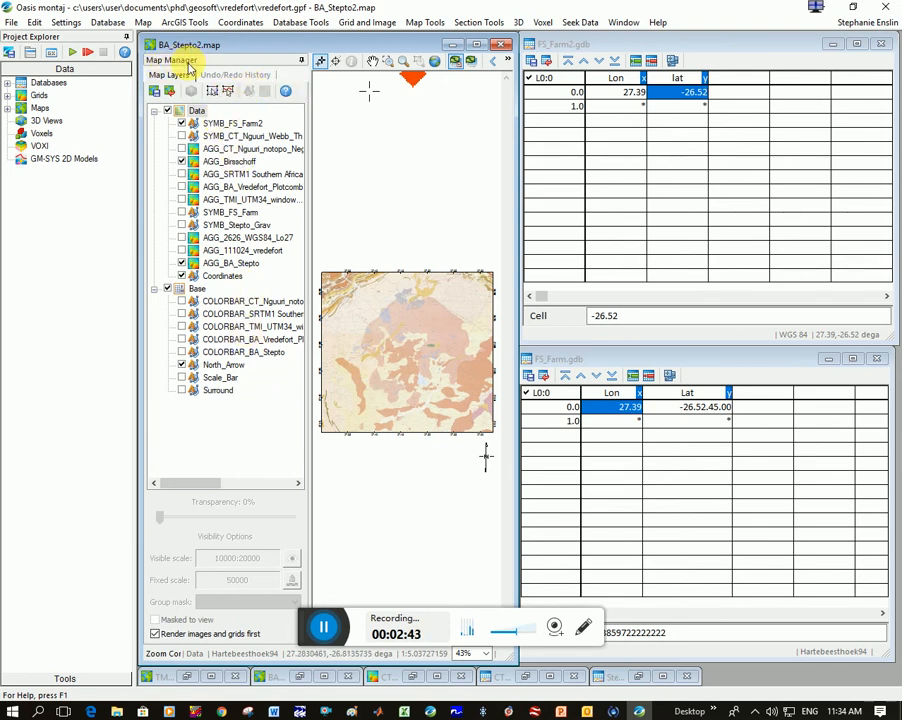
Select the SYMB_FS_Farm2 layer to inspect it, then refine the lat value to -26.52.45.
{"action": "left_click", "coordinate": [230, 122]}
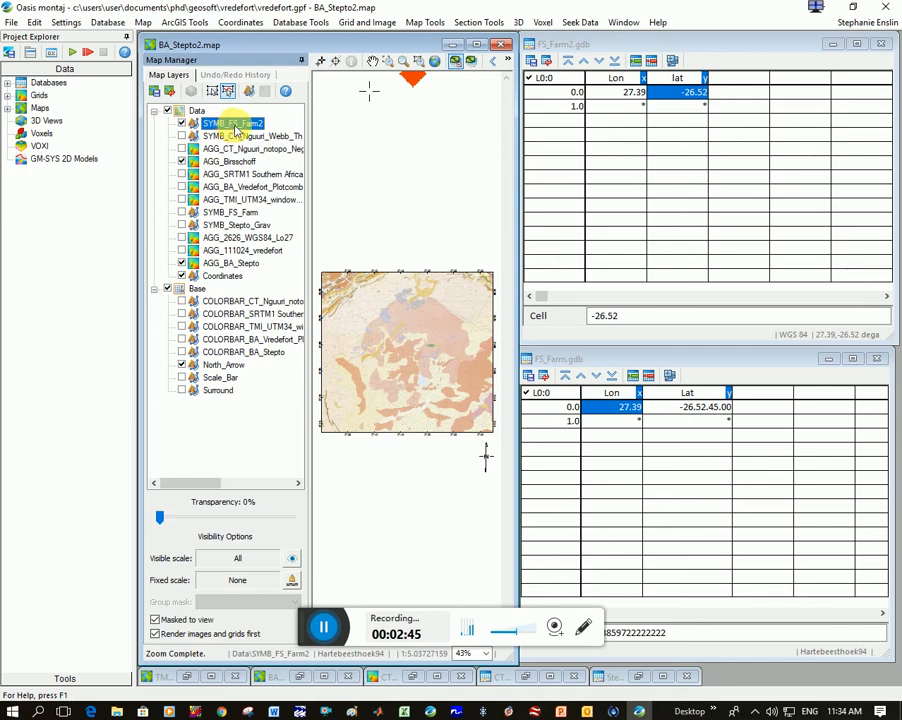
{"action": "left_click", "coordinate": [252, 148]}
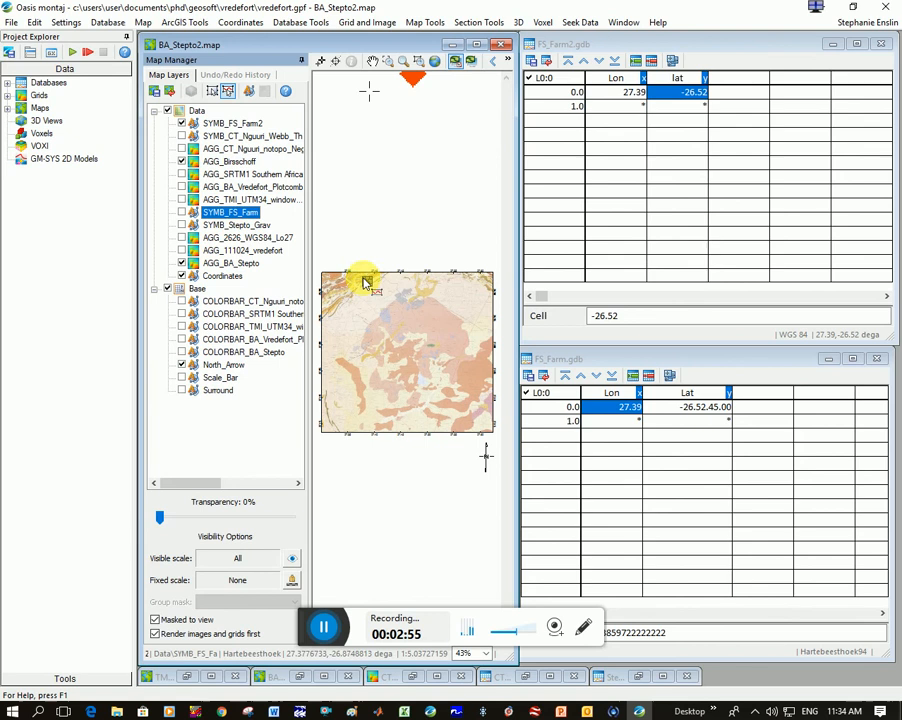
{"action": "left_click", "coordinate": [230, 124]}
{"action": "type", "text": ".45"}
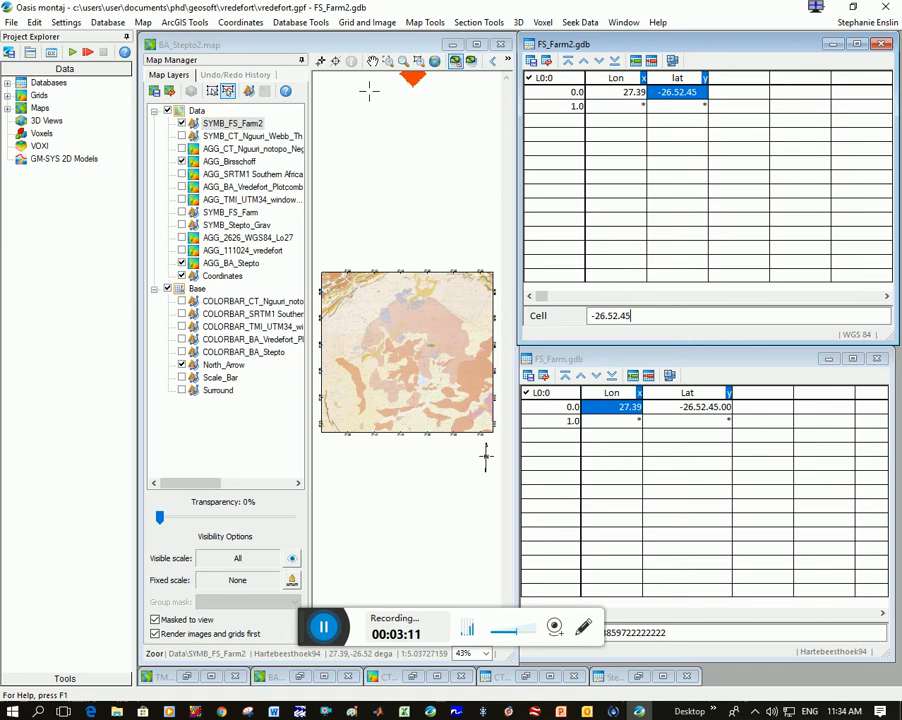
Rerun the symbol plot with the revised latitude and select the Farm2 layer in the Map Manager.
{"action": "left_click", "coordinate": [678, 104]}
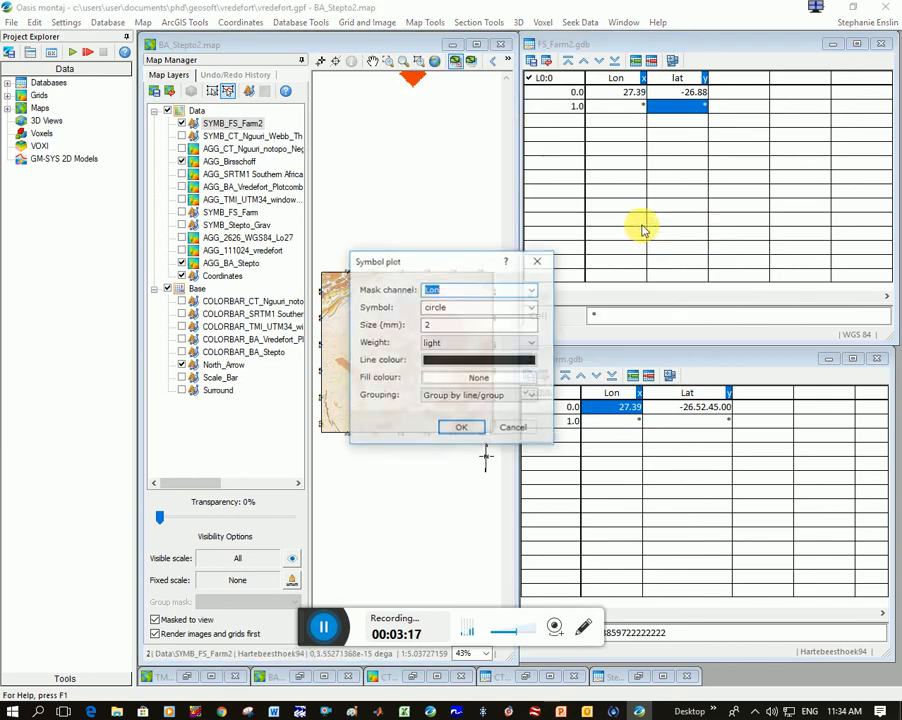
{"action": "left_click", "coordinate": [460, 428]}
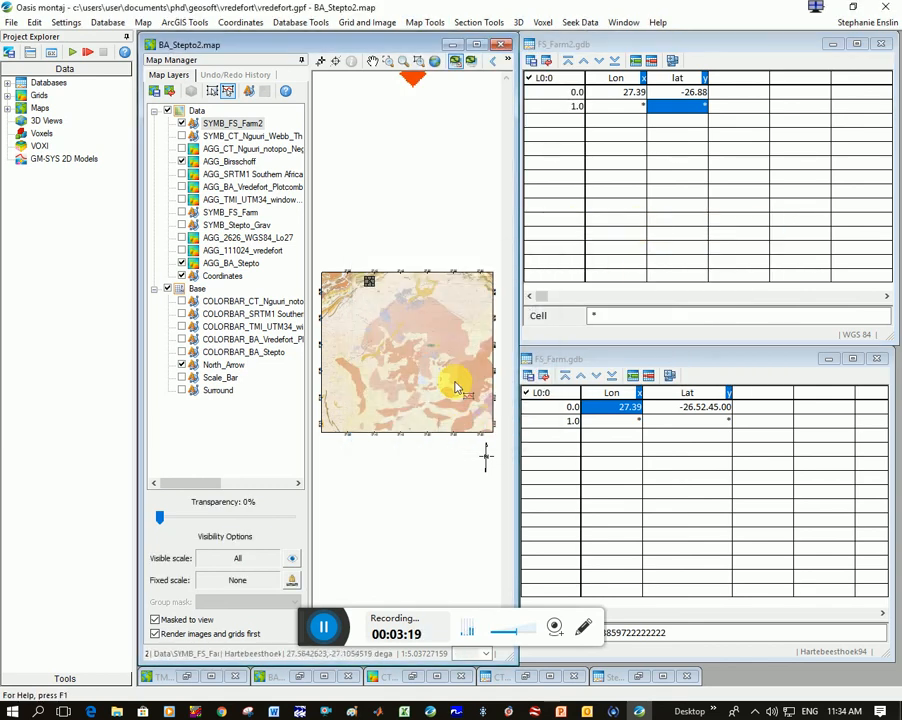
{"action": "left_click", "coordinate": [180, 122]}
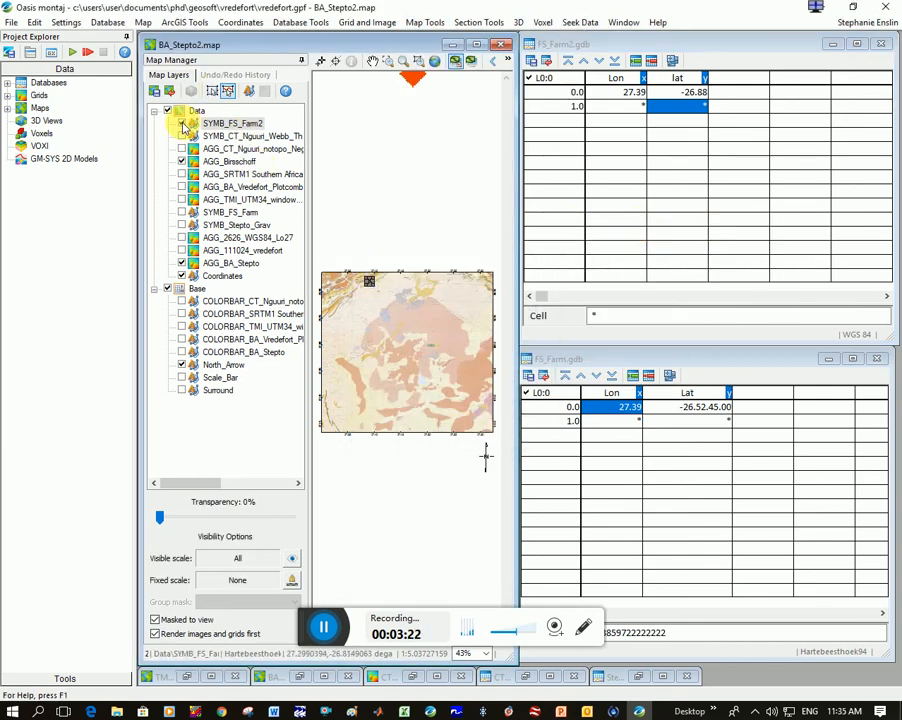
{"action": "left_click", "coordinate": [182, 124]}
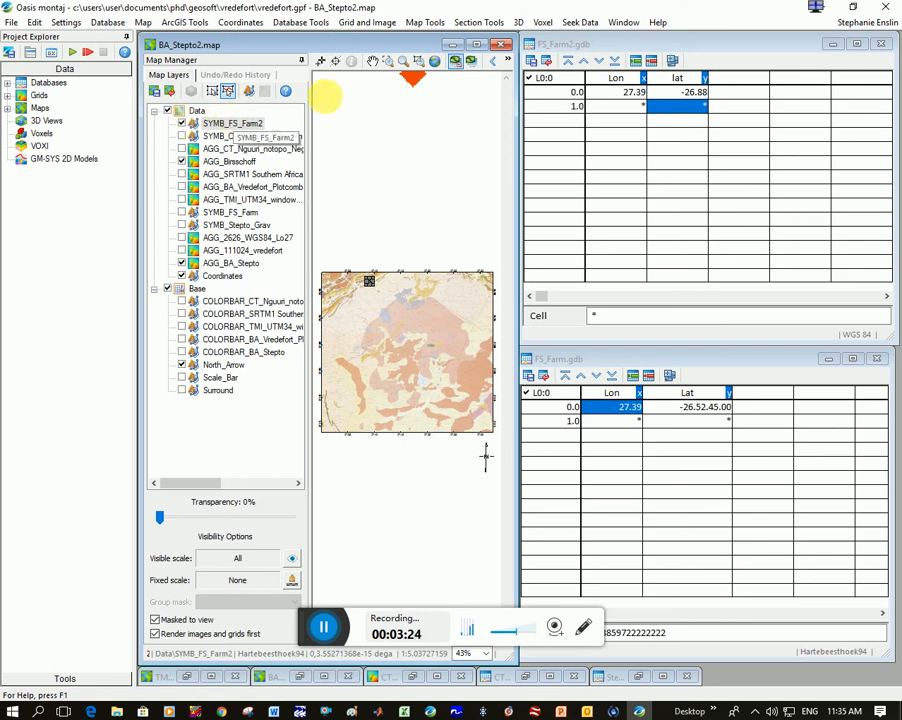